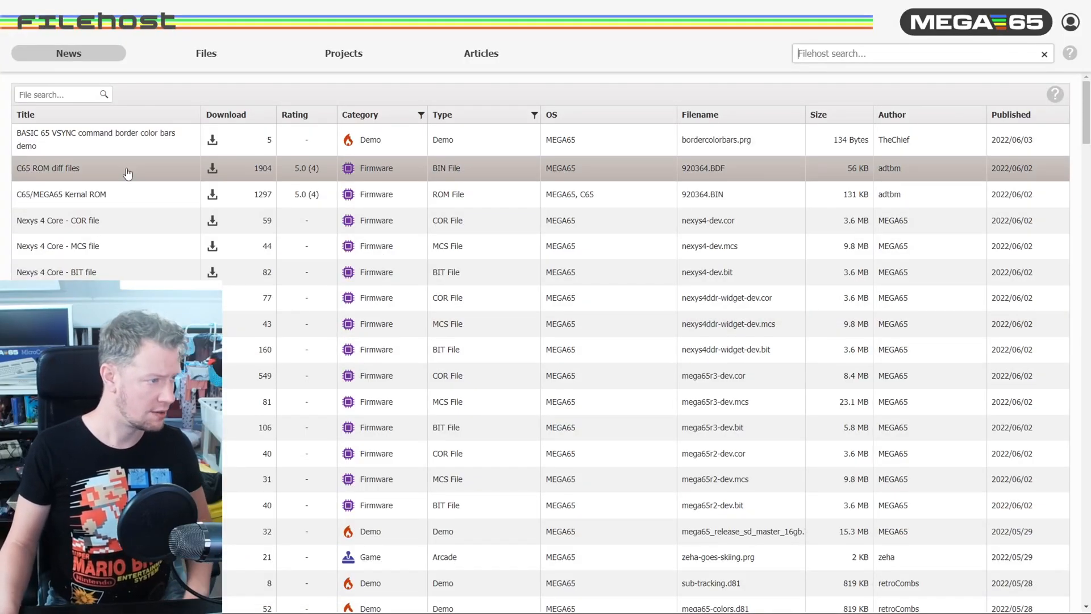
mouse_move(62, 202)
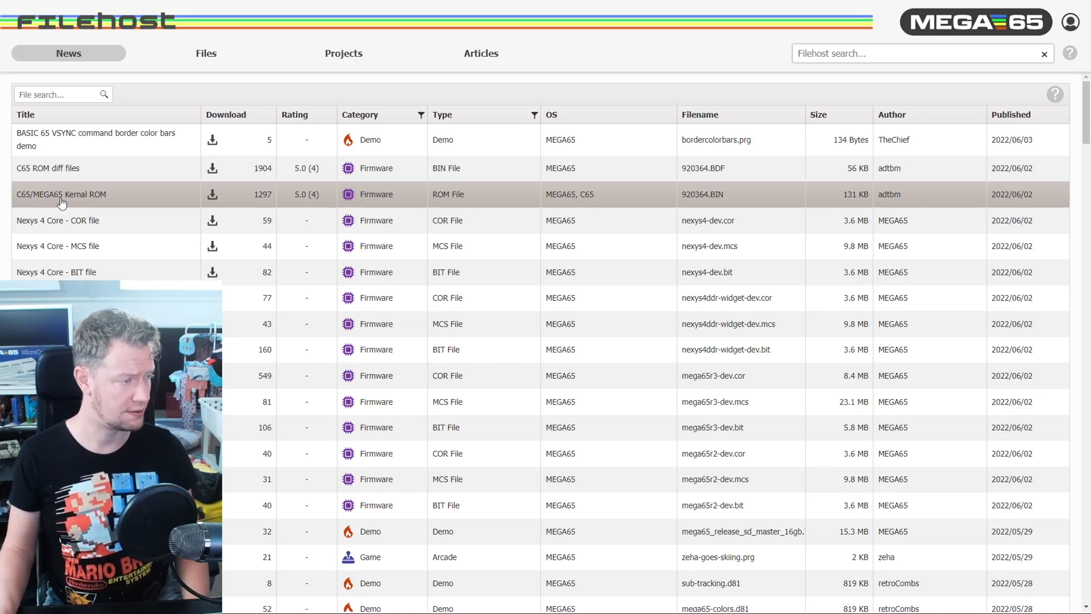
mouse_move(142, 203)
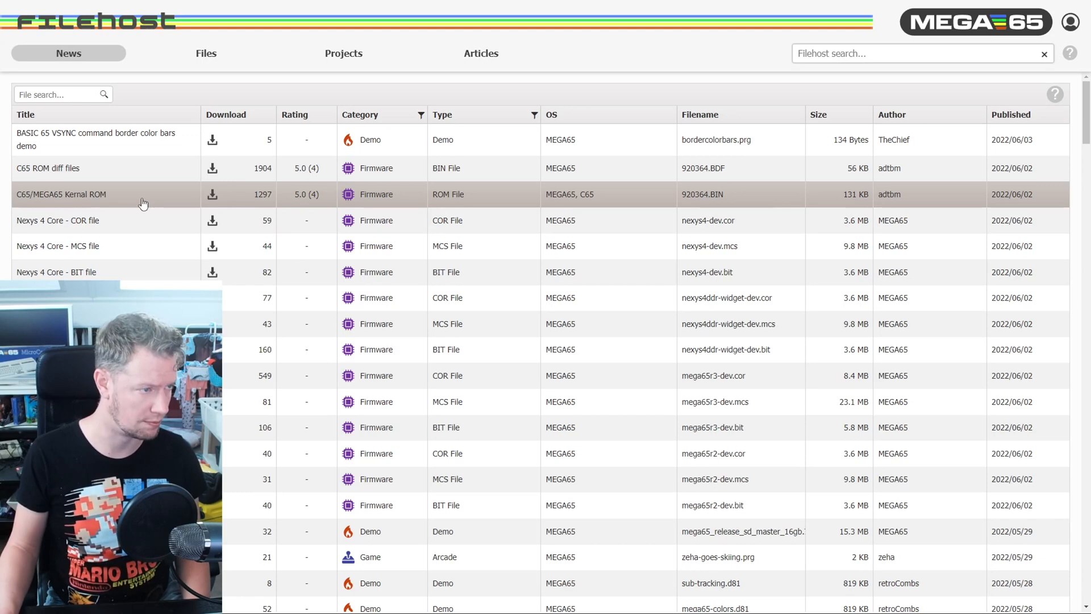
mouse_move(381, 198)
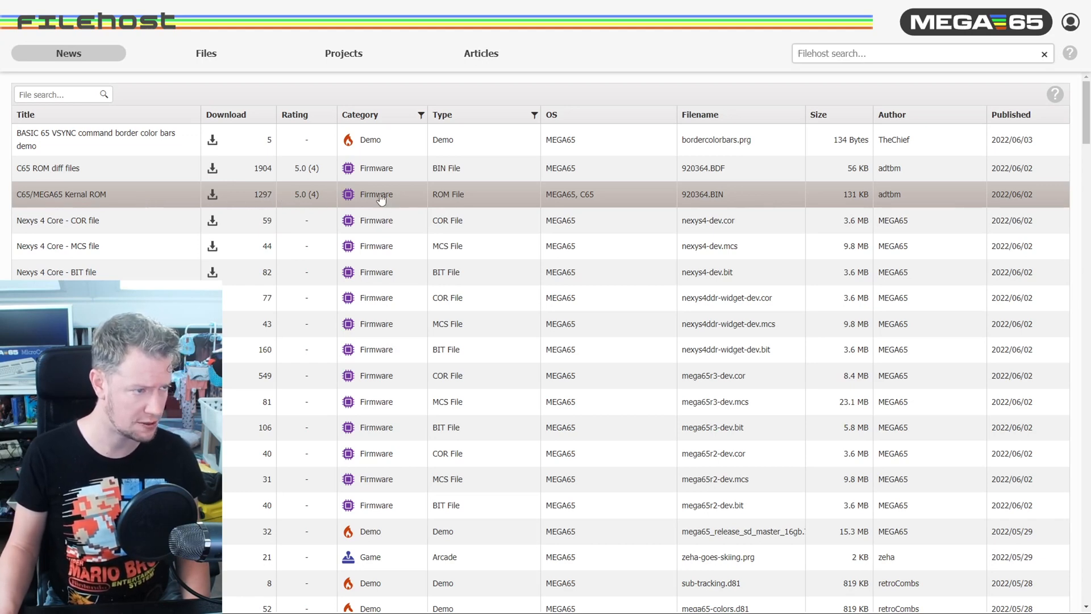
mouse_move(120, 202)
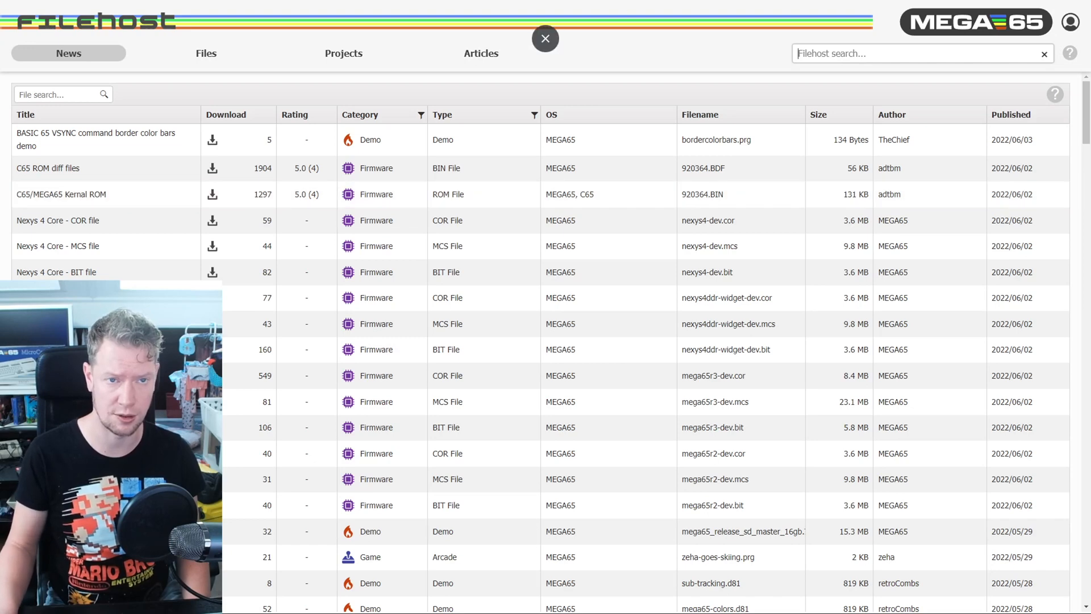
Open the C65/MEGA65 Kernal ROM entry from the Filehost News list.
click(1070, 22)
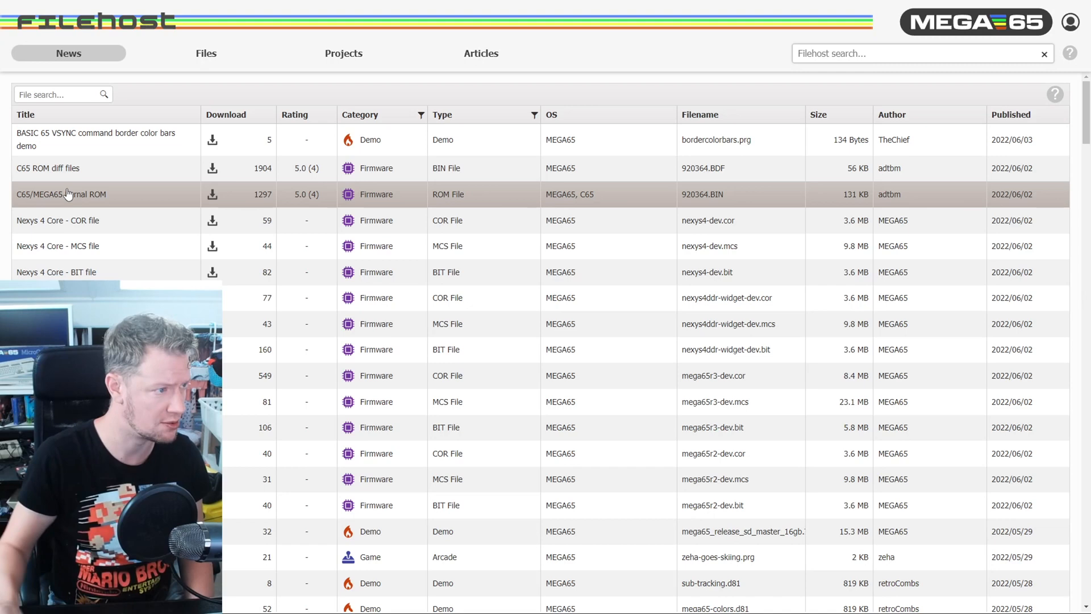
click(61, 195)
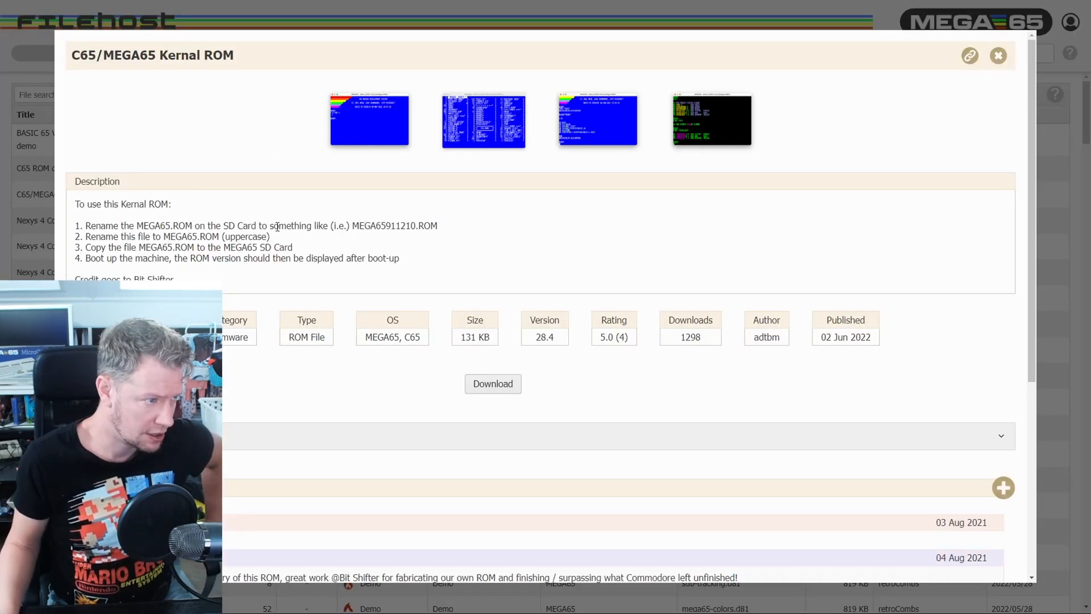
mouse_move(757, 341)
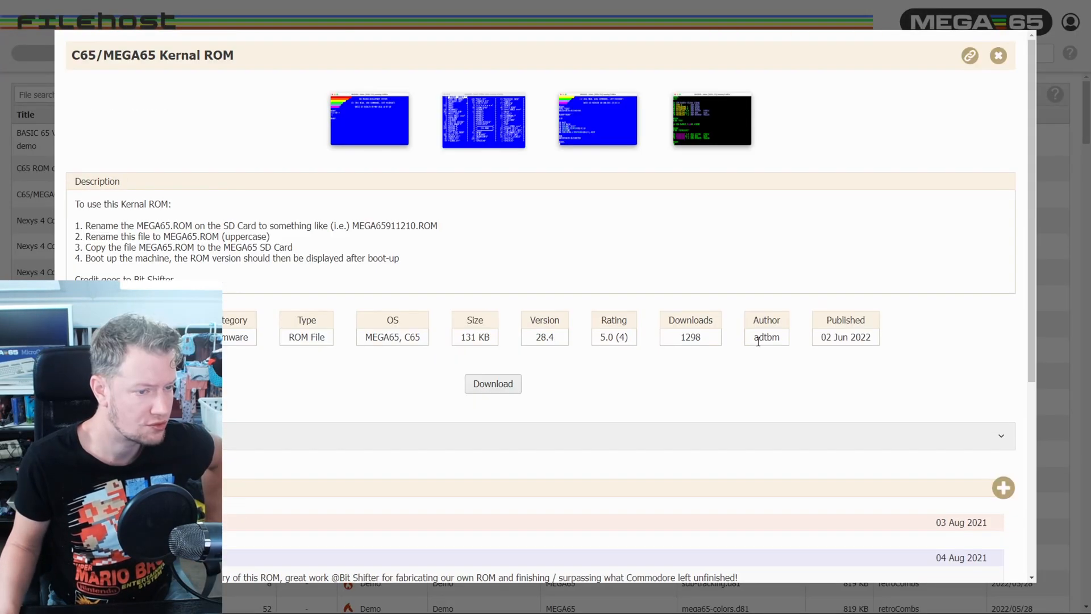
double_click(845, 337)
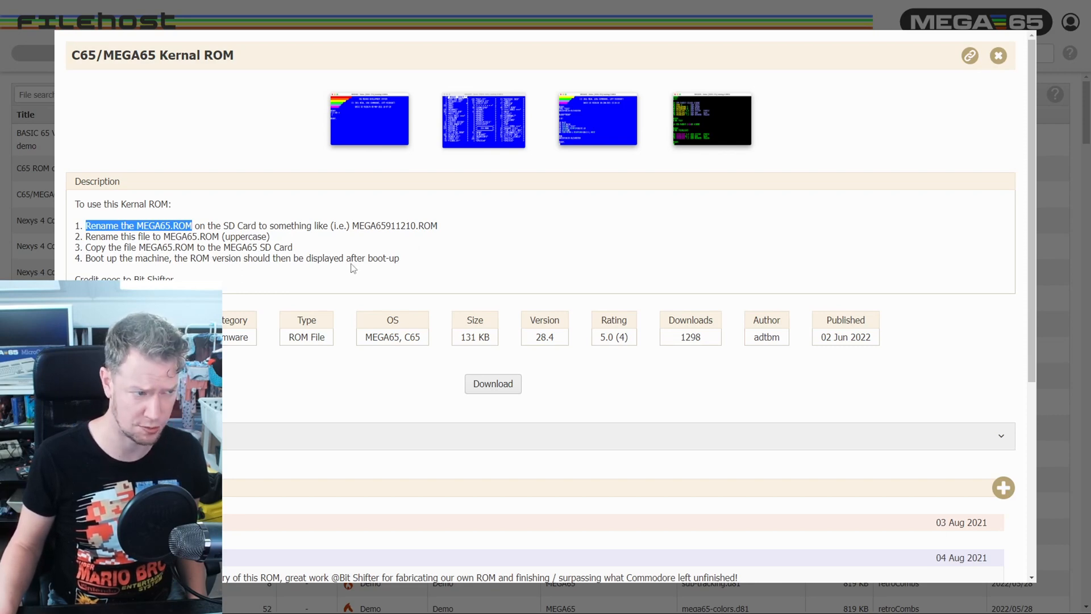
mouse_move(412, 266)
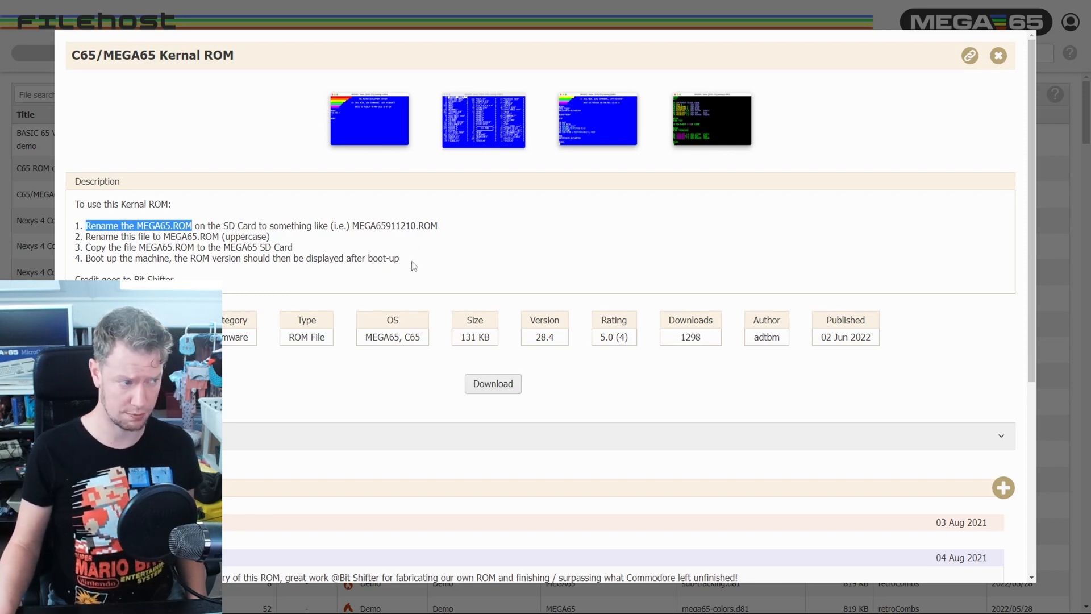
click(998, 56)
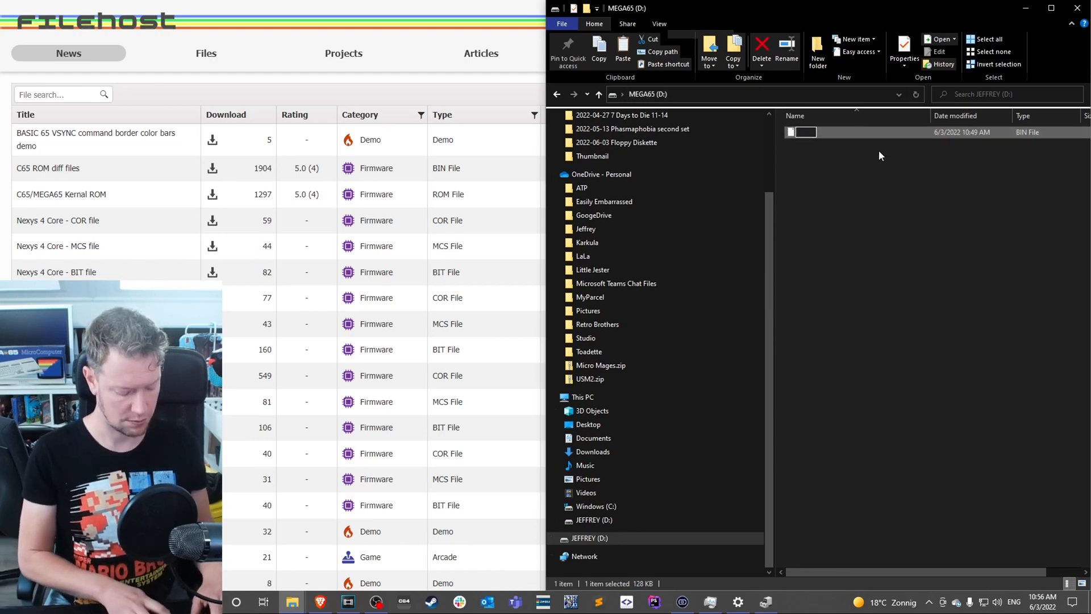
Rename the downloaded BIN file on drive D: to MEGA65.ROM, accepting the extension change.
text(MEGA65.ROM)
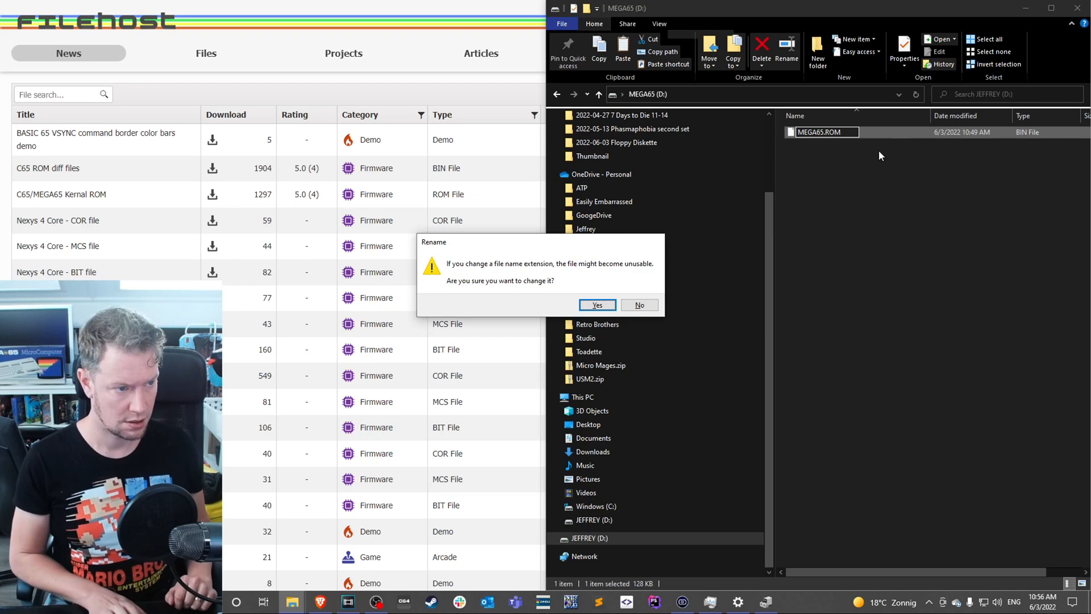
click(596, 305)
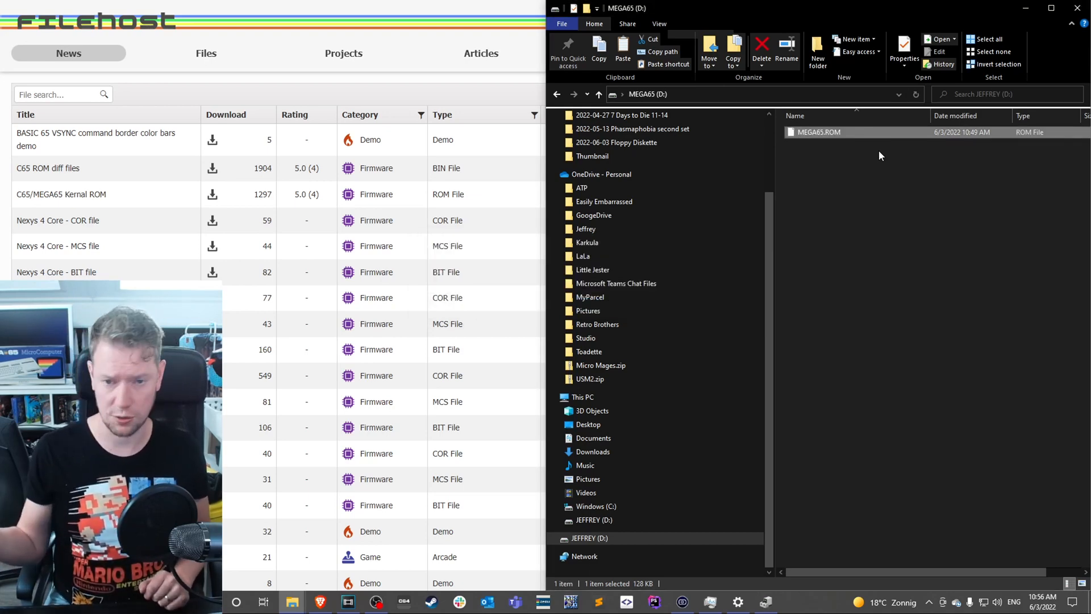
mouse_move(916, 209)
text(HEADER"GAMES 01",IRB,U9)
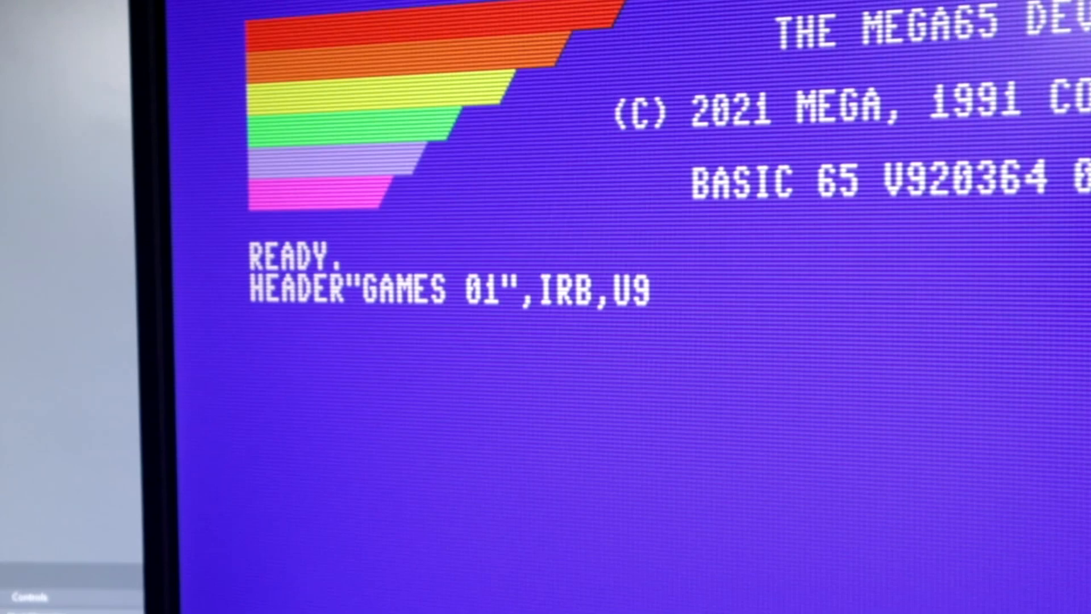
Run HEADER to format drive 9 as GAMES 01 and confirm with Y.
key(Return)
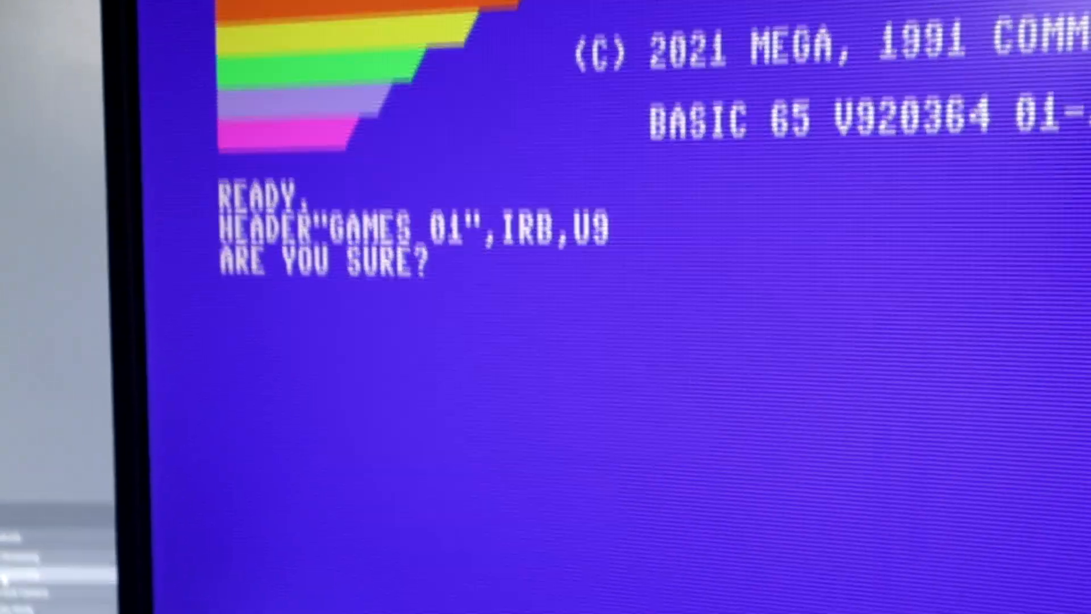
text(Y)
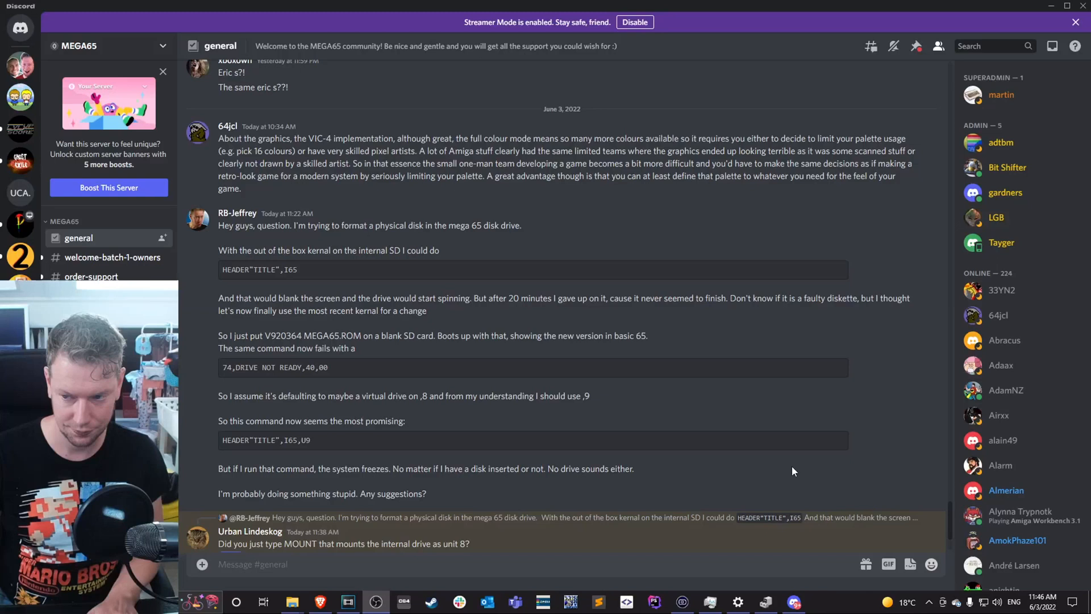
mouse_move(233, 236)
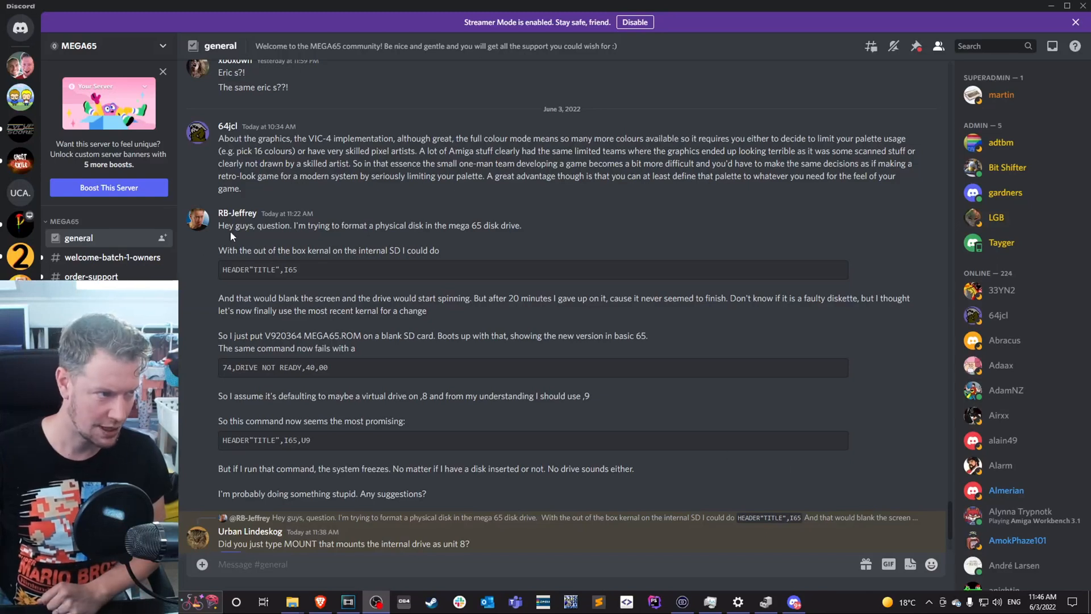
mouse_move(386, 236)
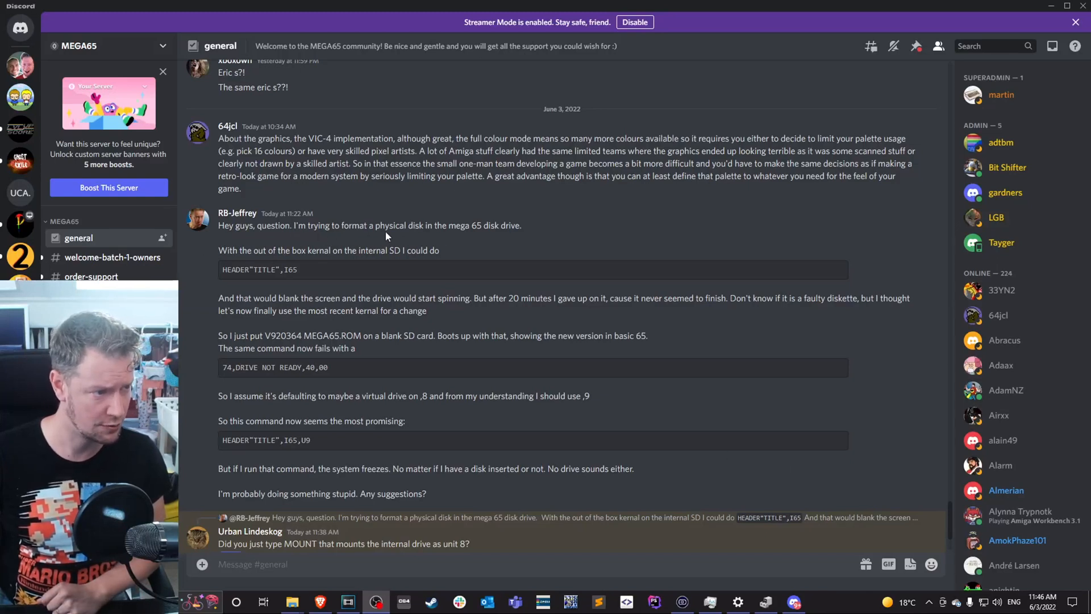
mouse_move(495, 225)
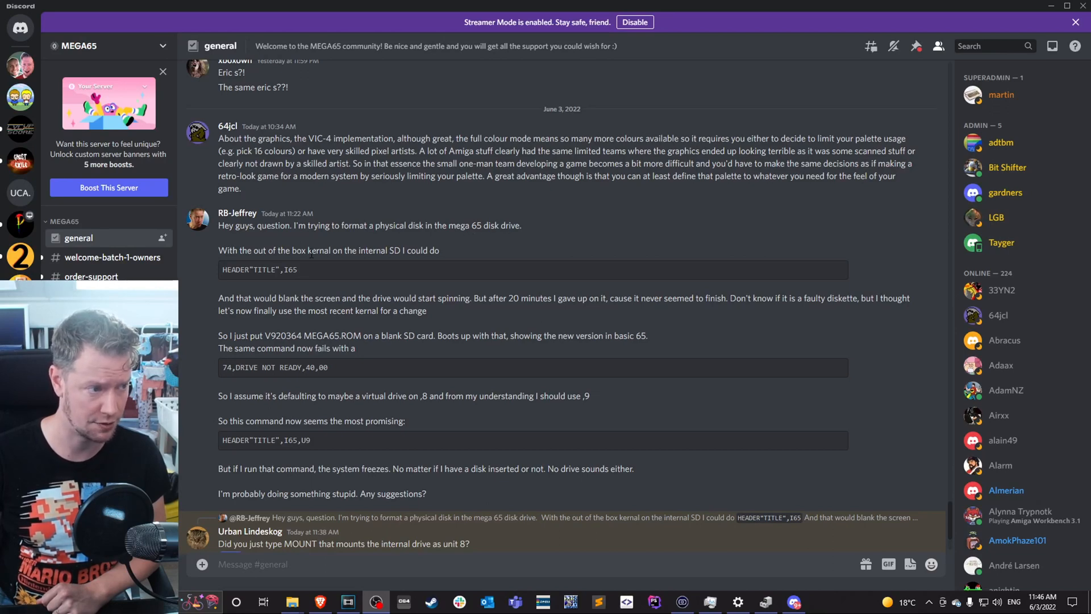
mouse_move(211, 258)
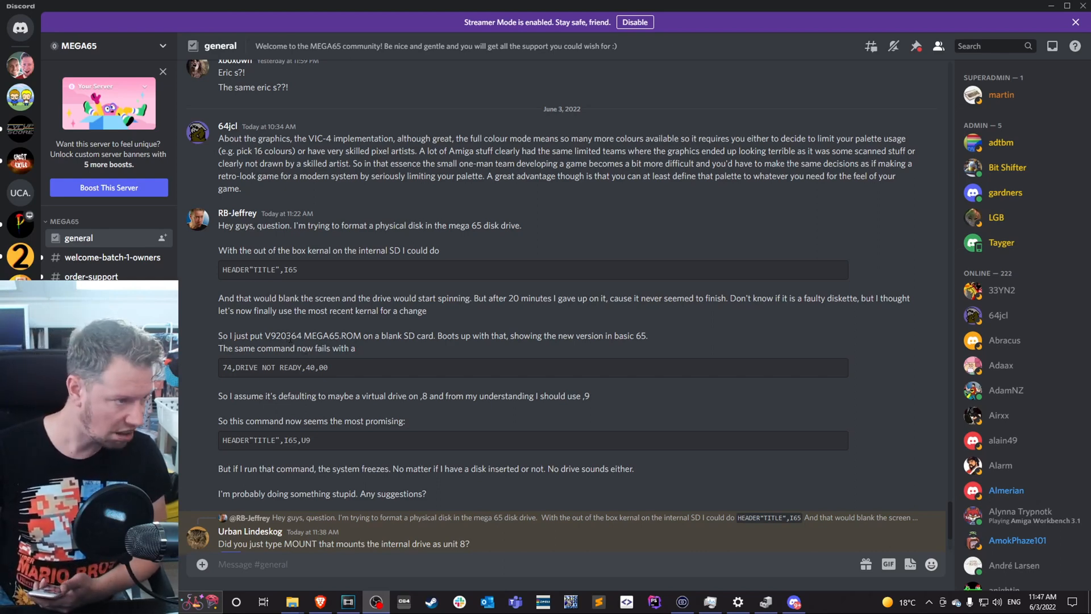
mouse_move(591, 307)
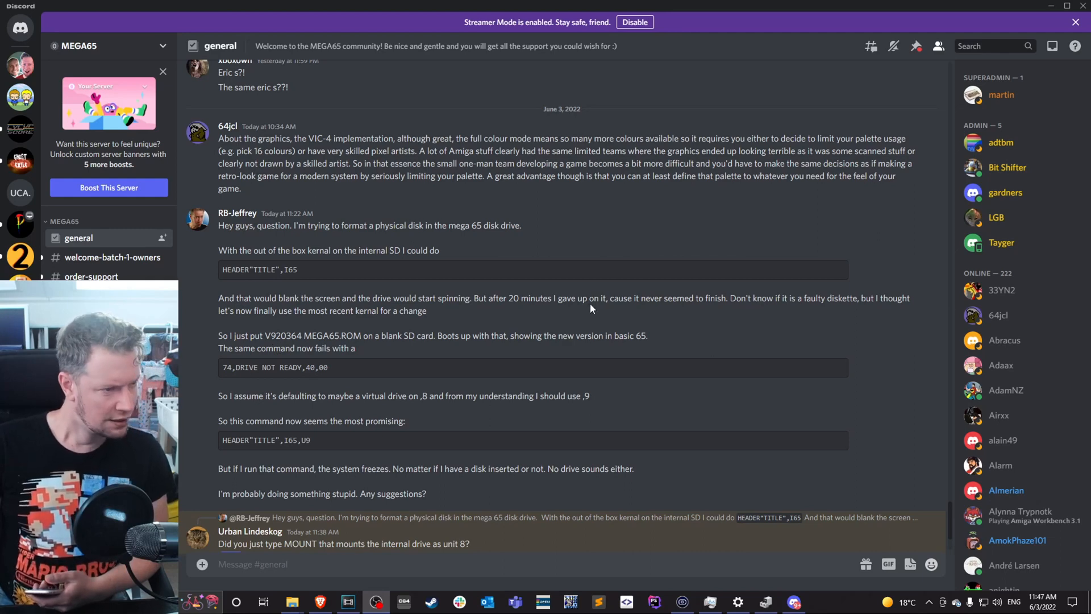
mouse_move(226, 331)
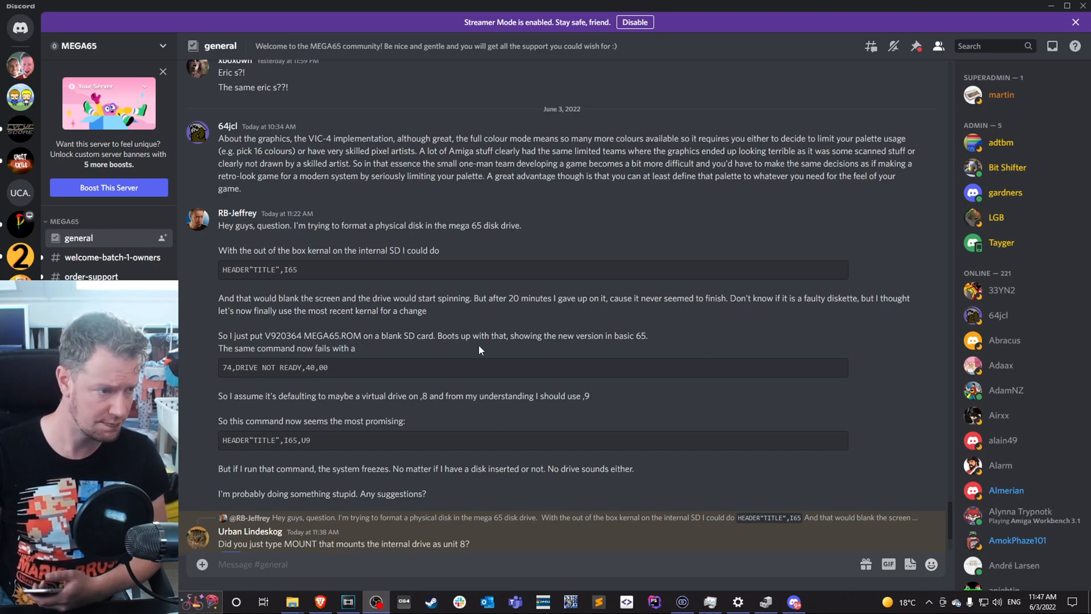
mouse_move(373, 357)
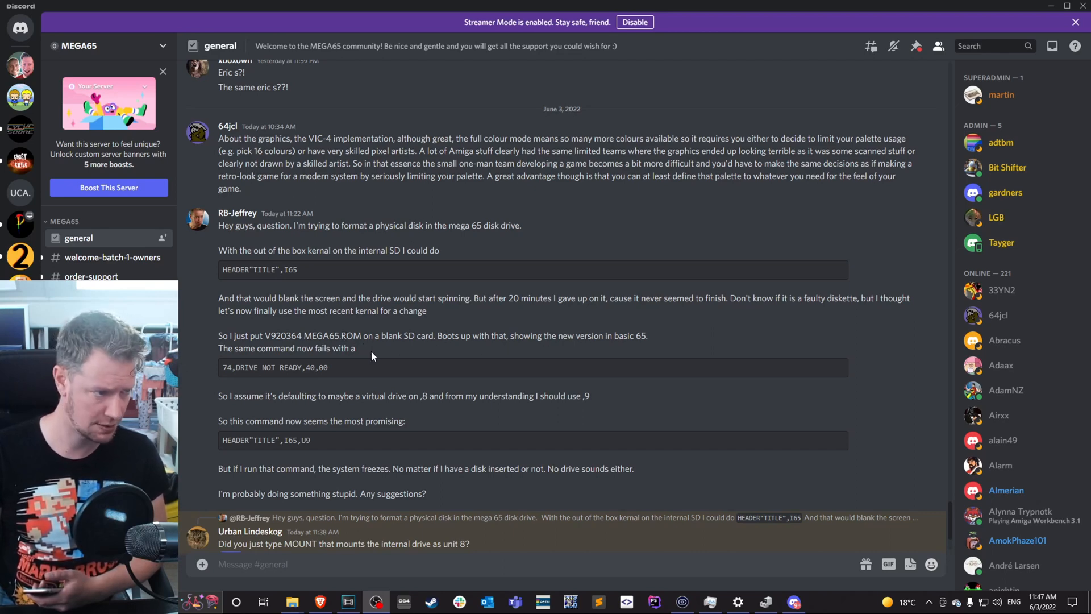
mouse_move(238, 409)
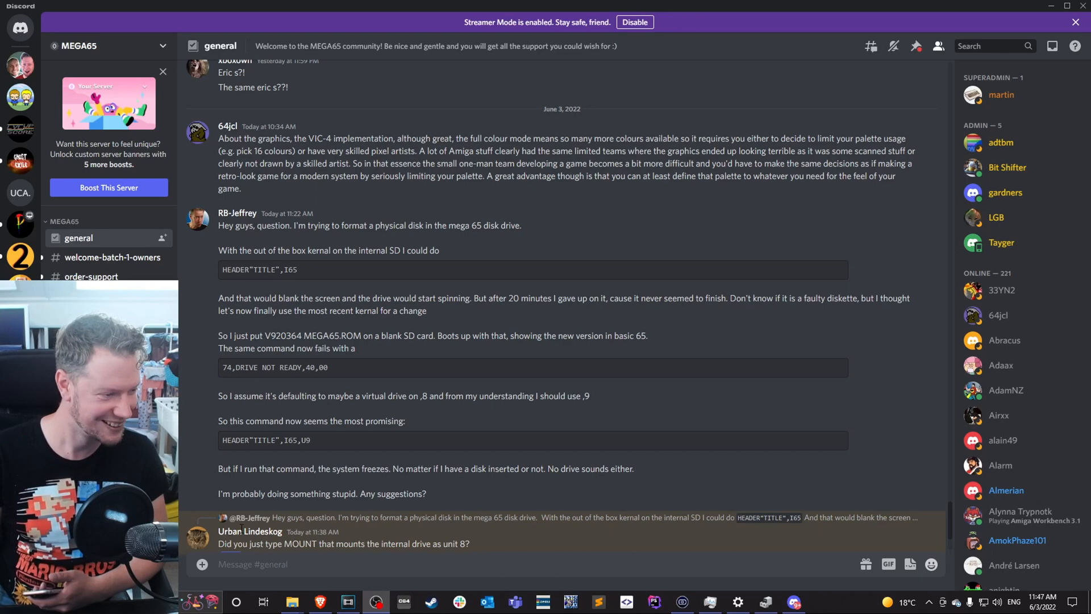
mouse_move(255, 542)
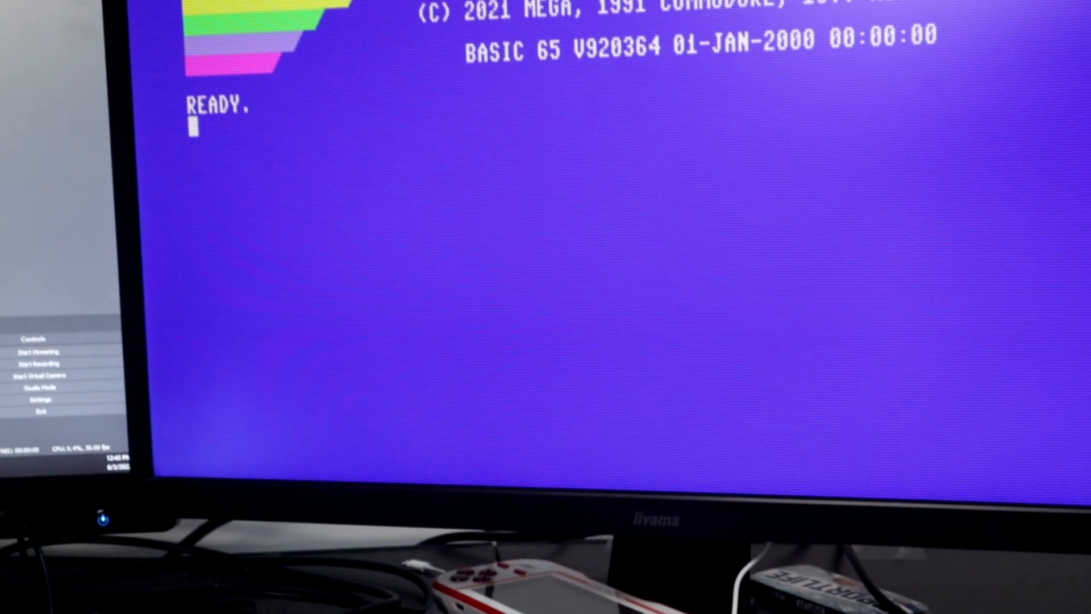
Format the floppy as GAMES 01 after MOUNT, then list its directory.
text(HEADER"GAMES 01",IRB)
text(Y)
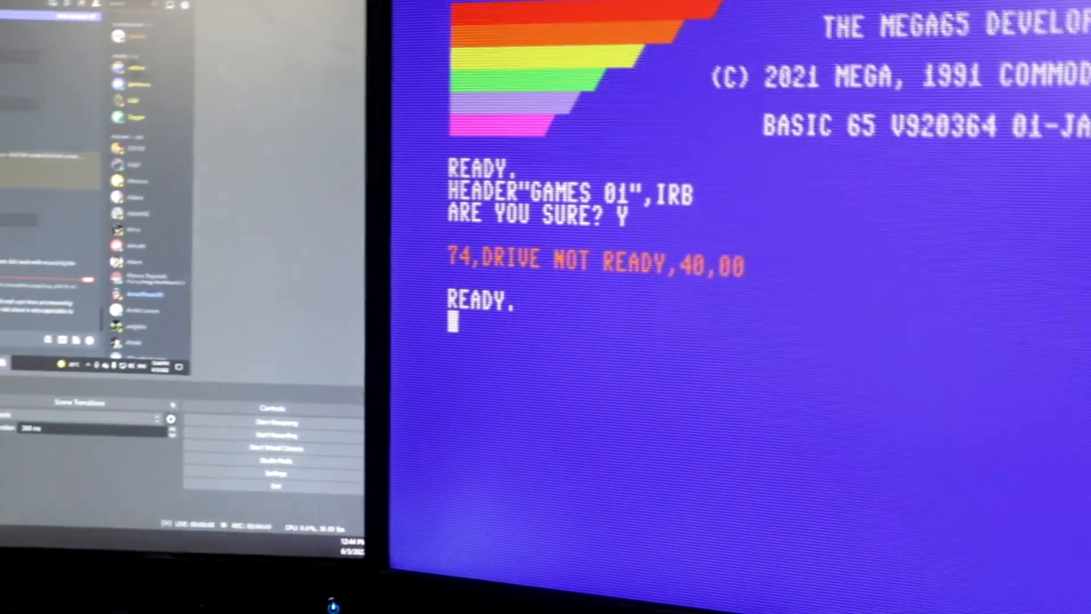
text(MOUNT)
text(DIR)
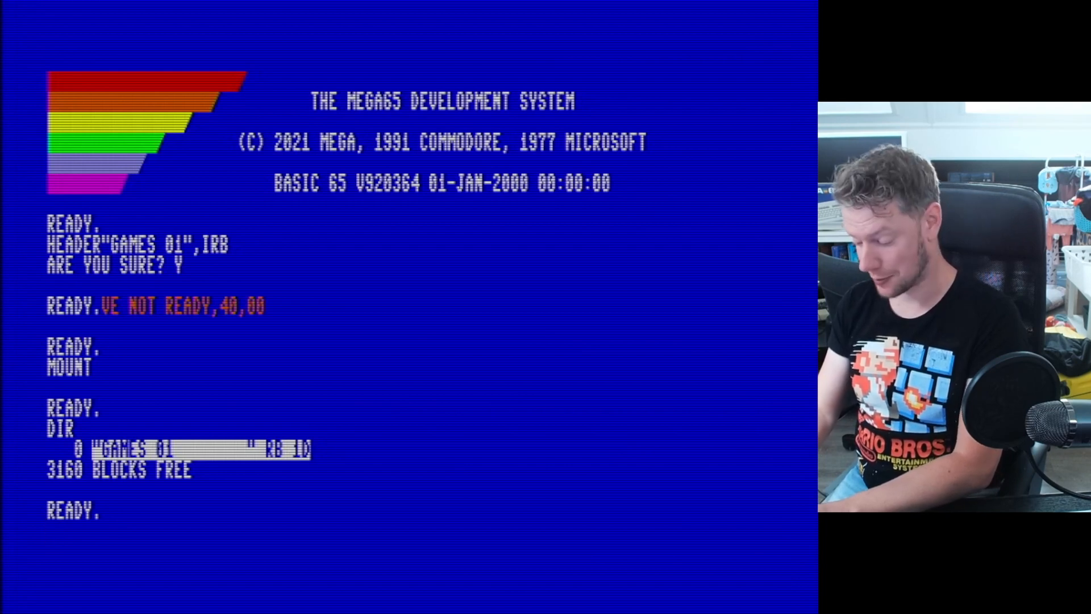
Enter the two-line SUBSCRIBE print program, run it and break the loop.
text(10 PE)
text(20)
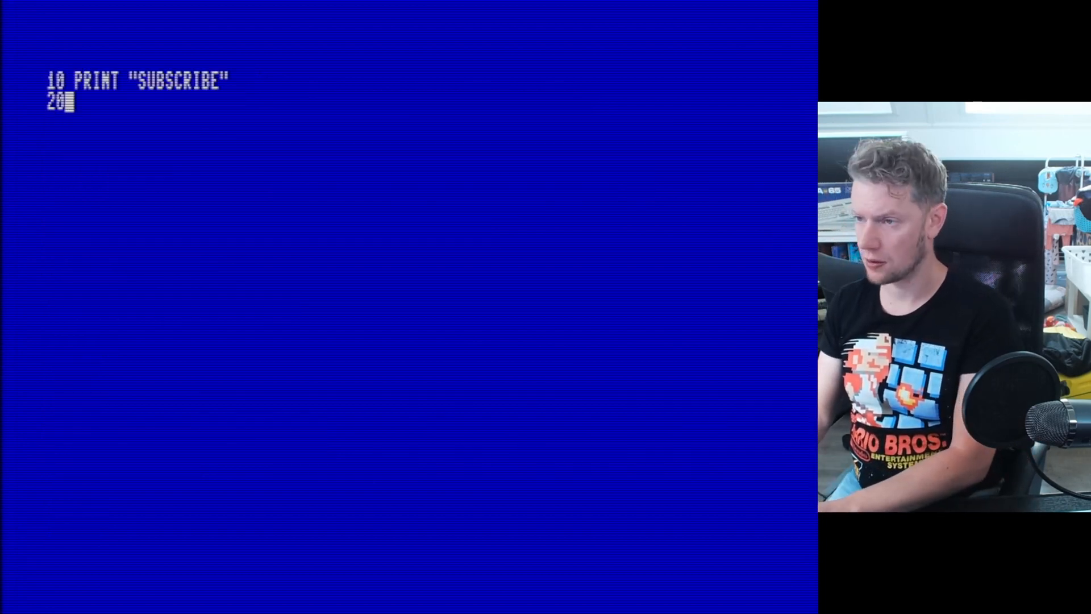
text(RUN)
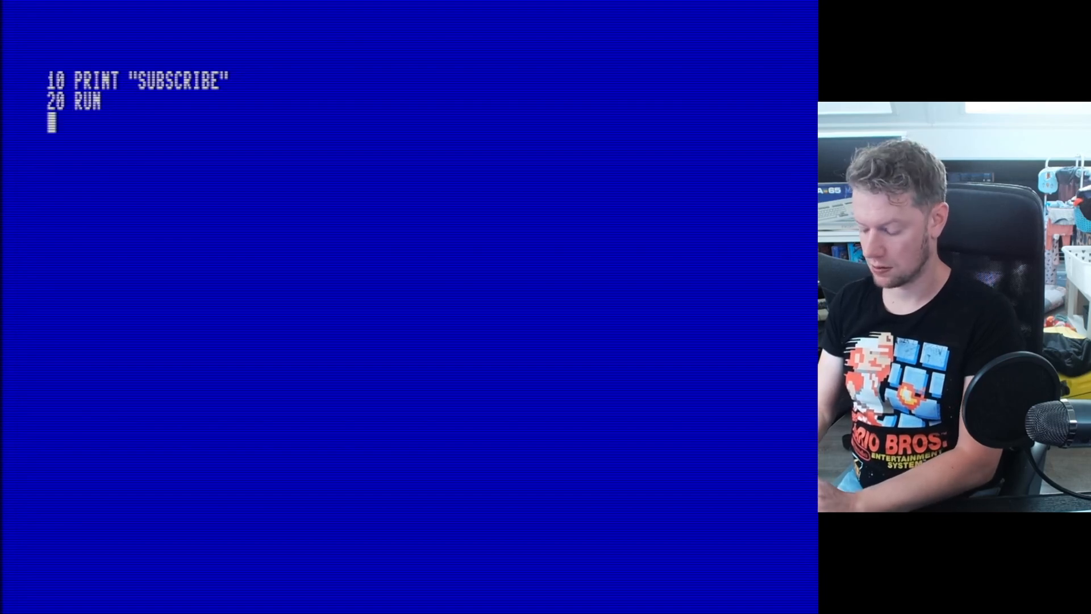
key(Return)
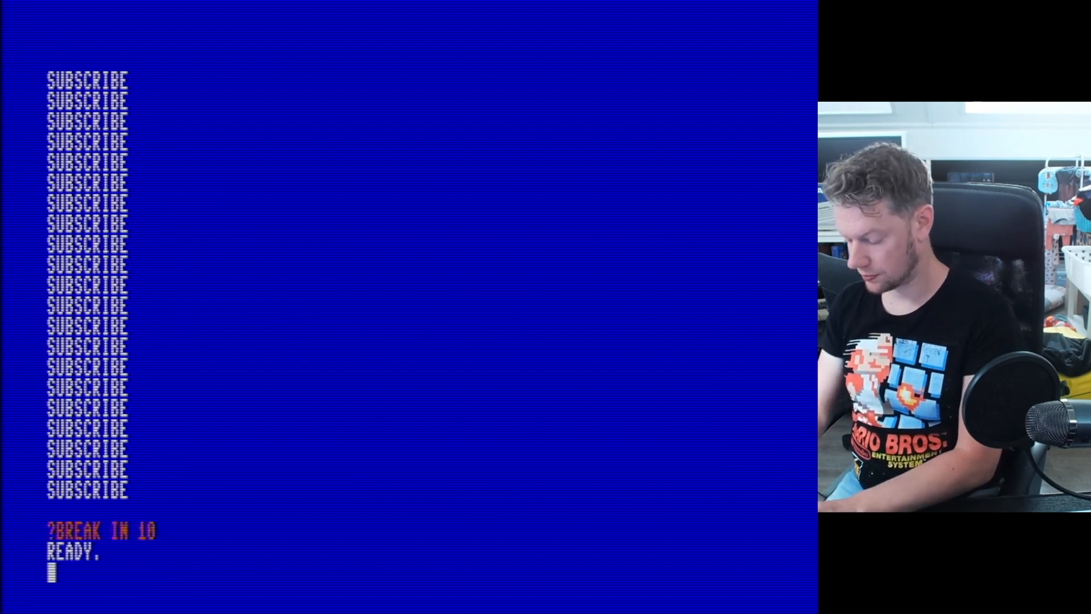
Save the program to disk with SAVE"SUBSCRIBE" and list its two lines.
text(SAVE)
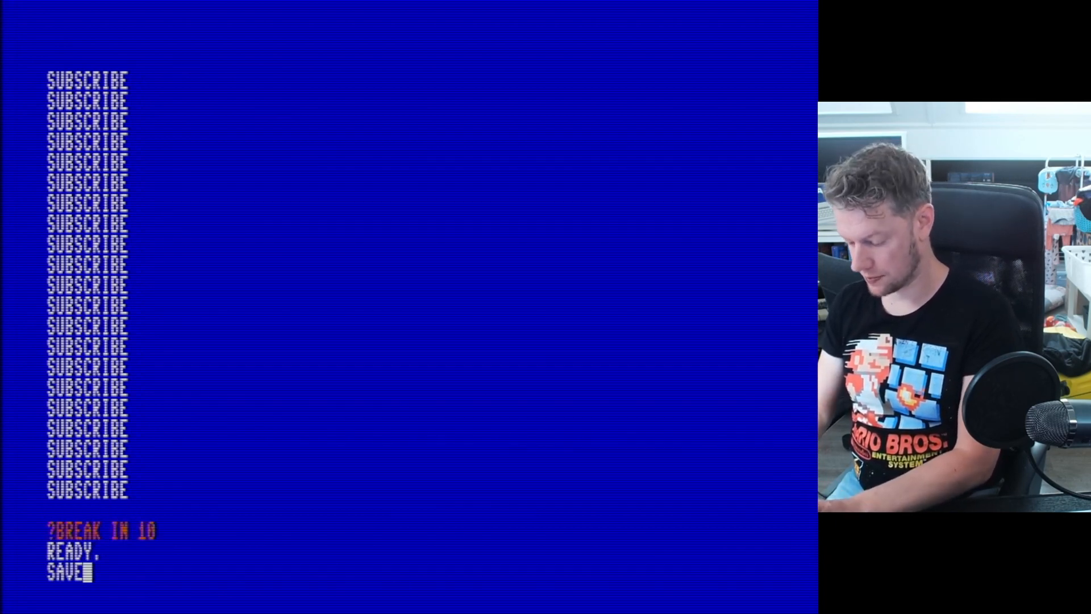
text("SUB)
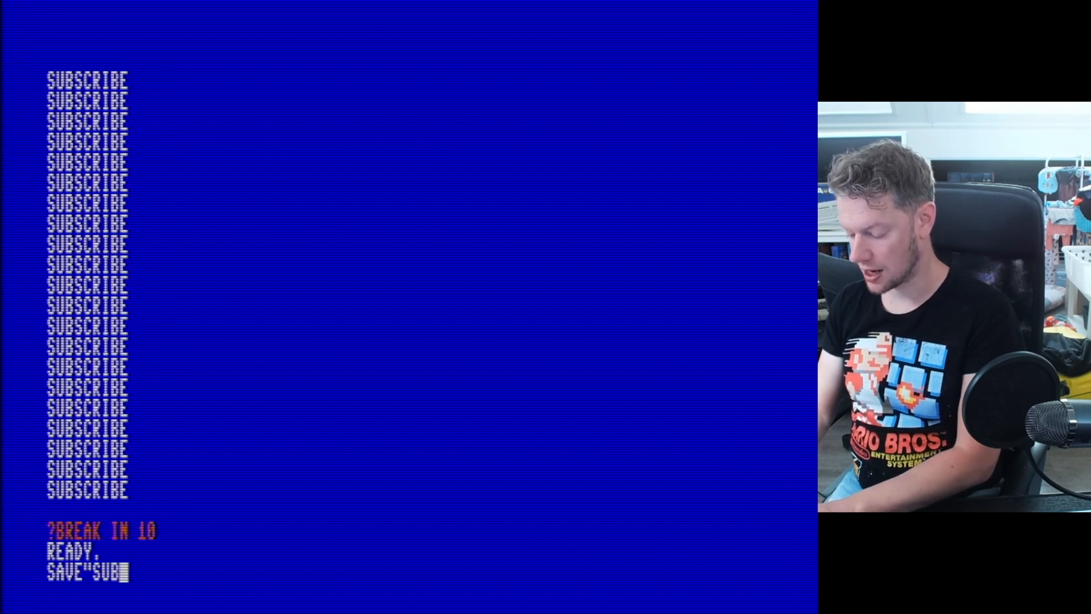
text(SCRIBE")
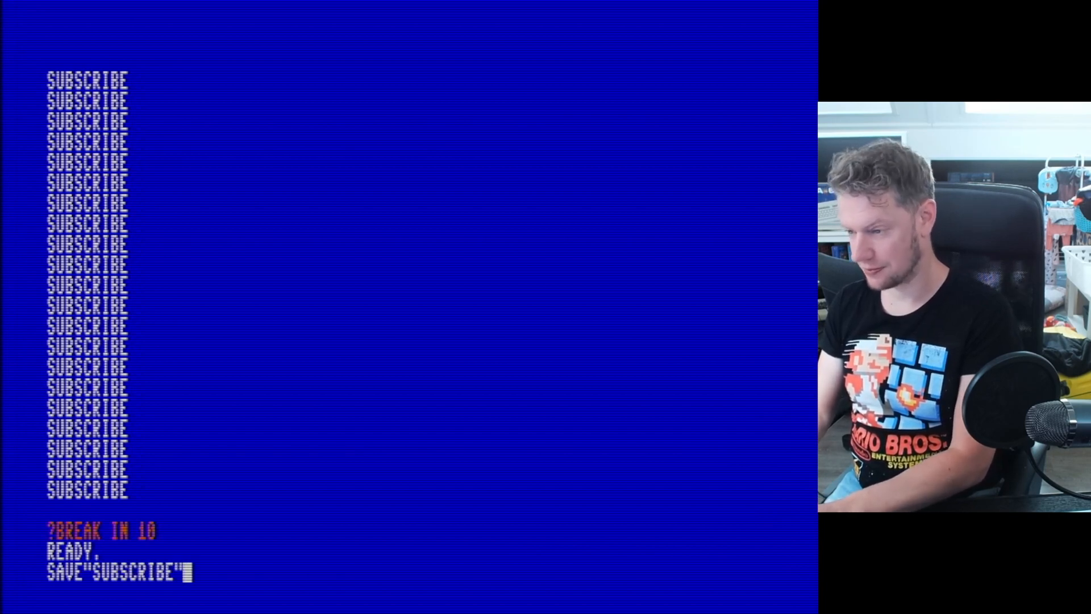
key(Return)
text(DI)
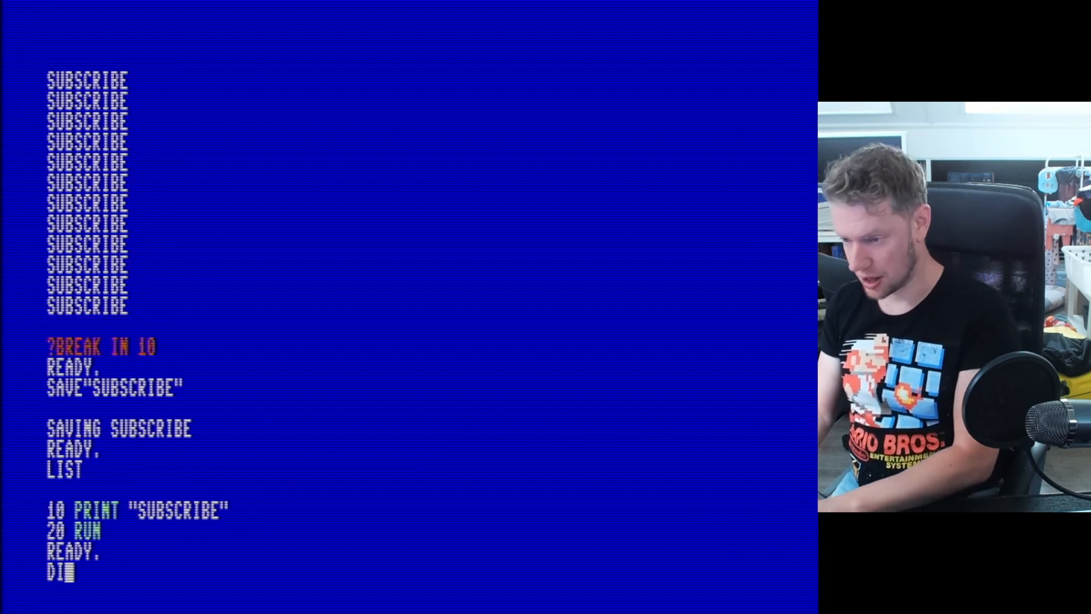
List the GAMES 01 directory and load SUBSCRIBE back from disk.
text(R)
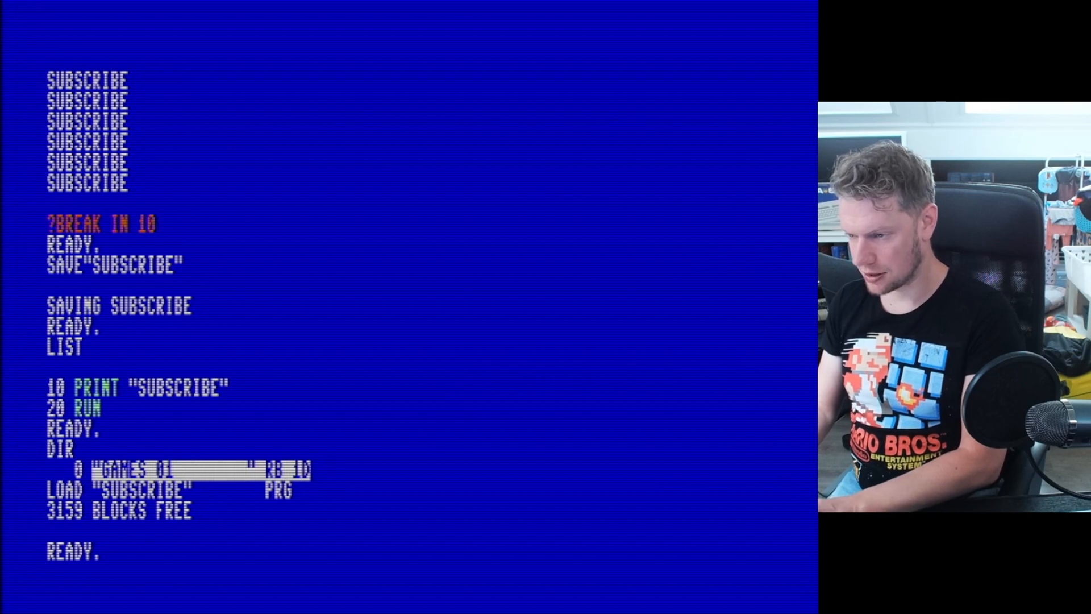
key(Return)
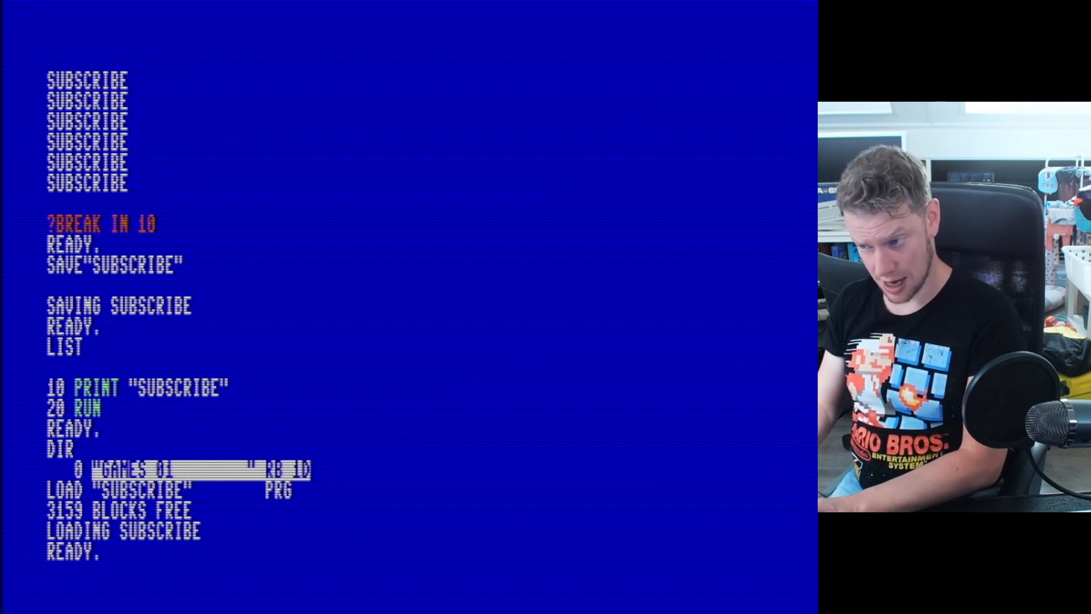